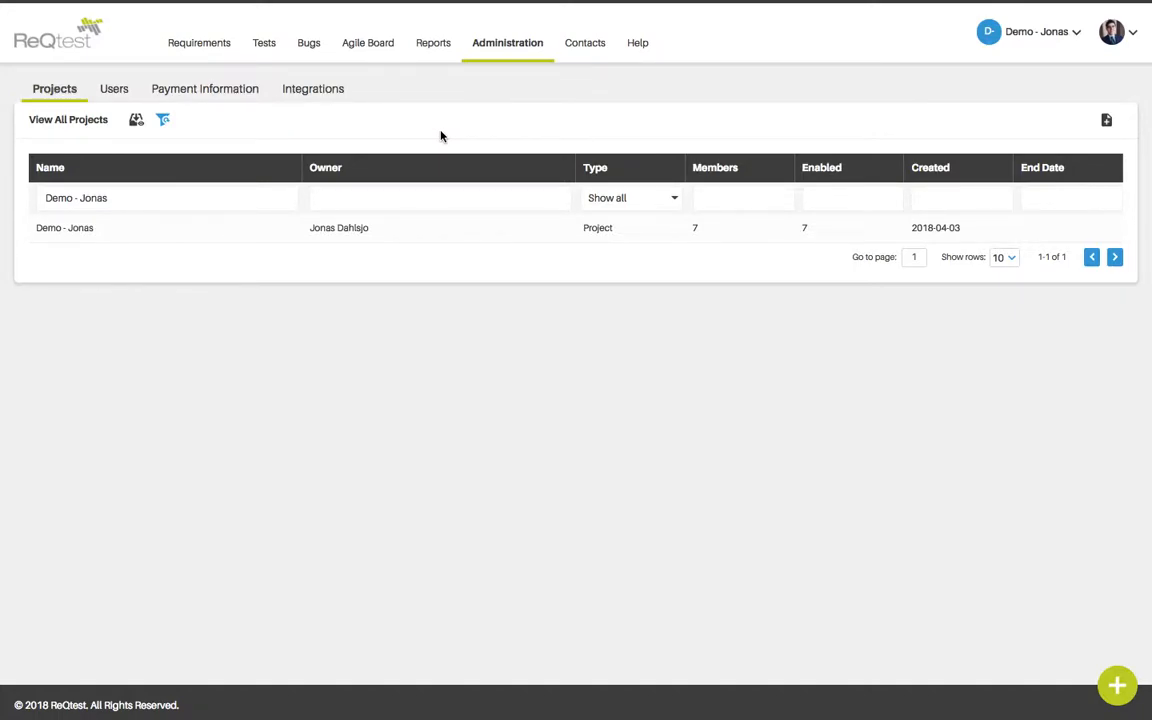
mouse_move(147, 227)
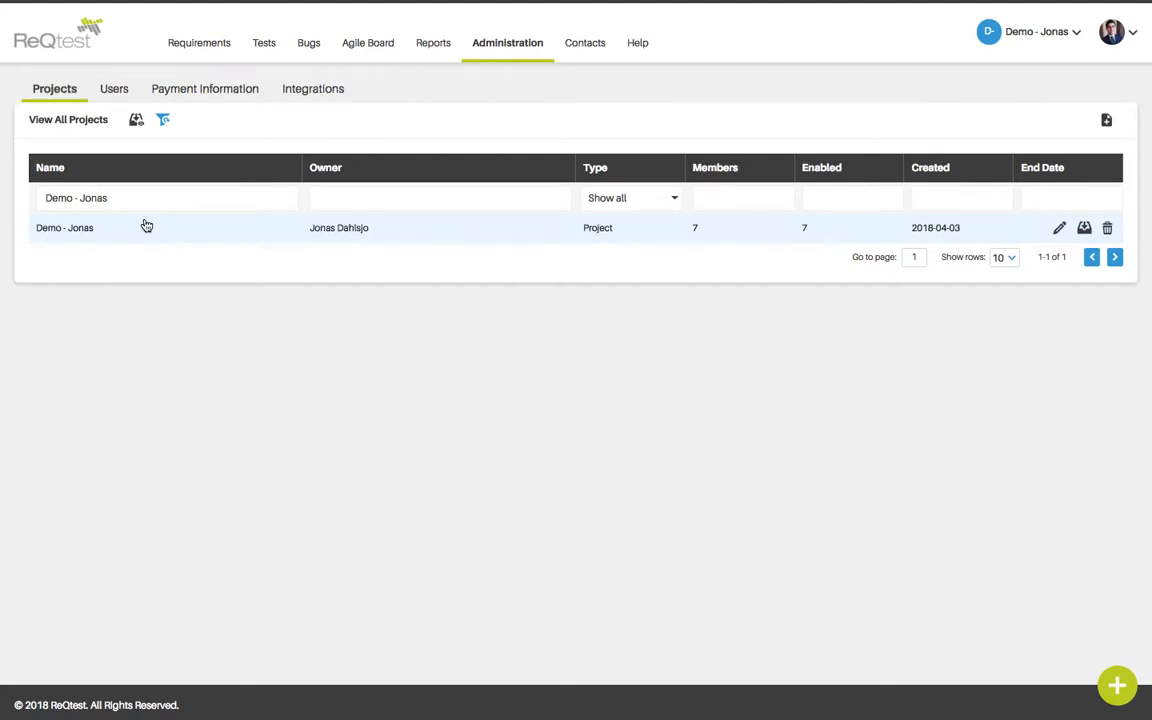
Step: Open the Demo - Jonas project's details page from the Projects list
click(64, 227)
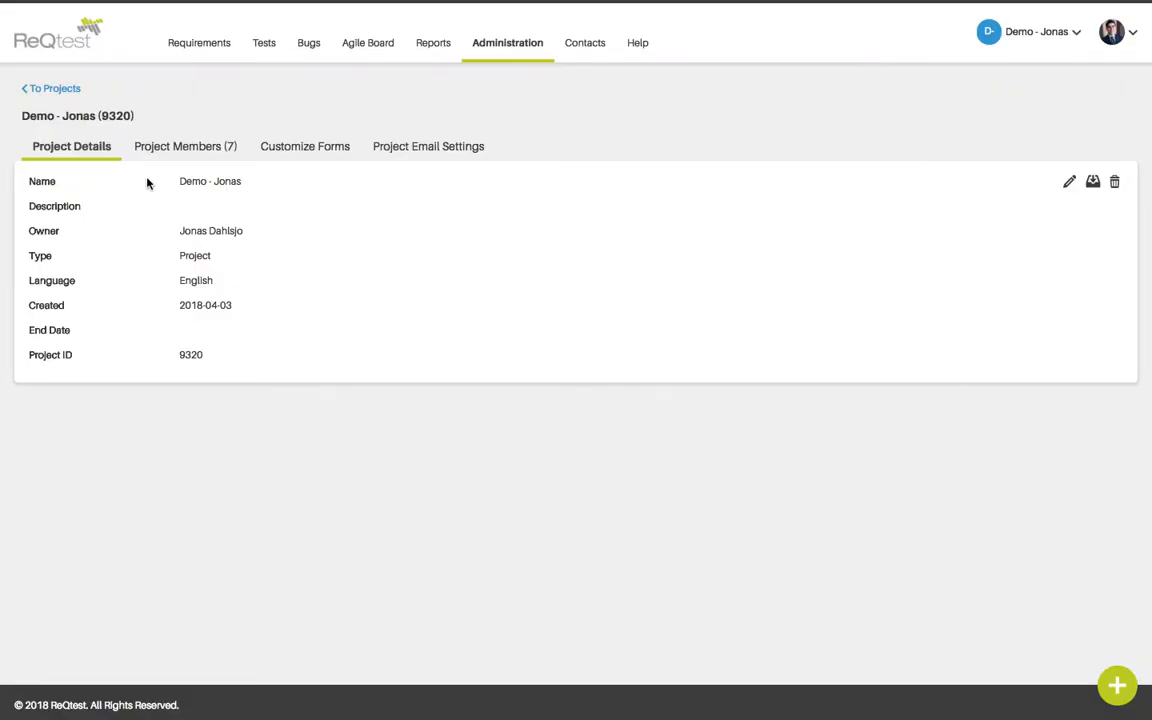
mouse_move(243, 208)
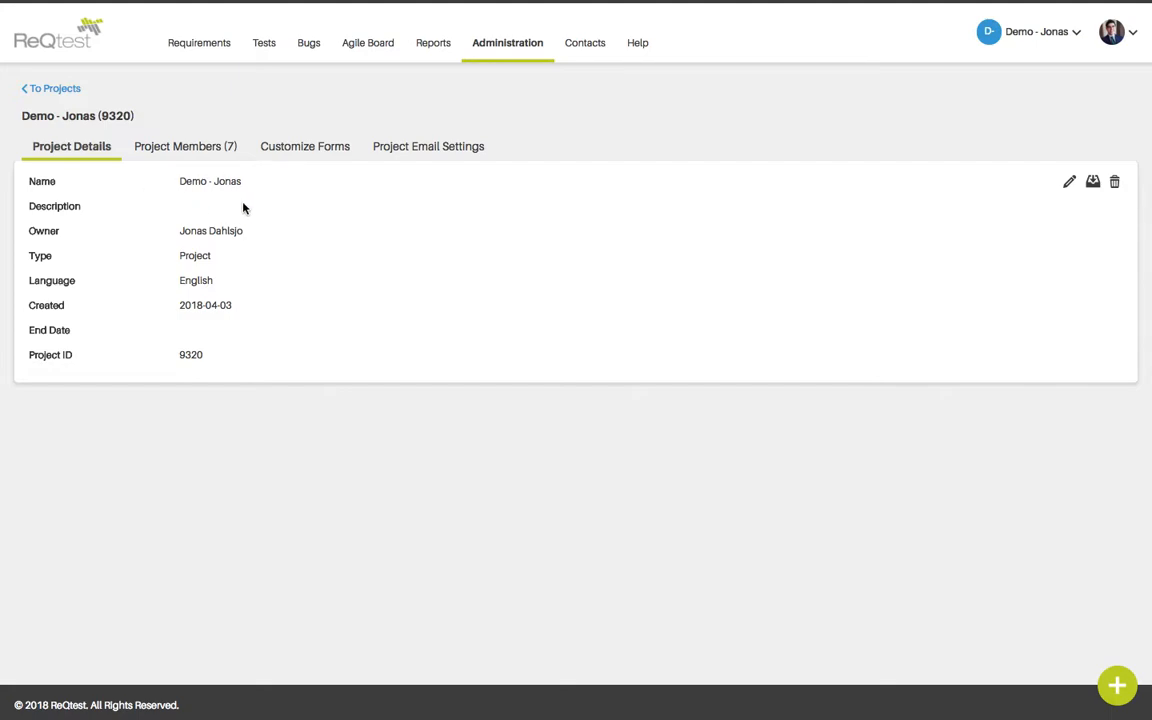
mouse_move(245, 231)
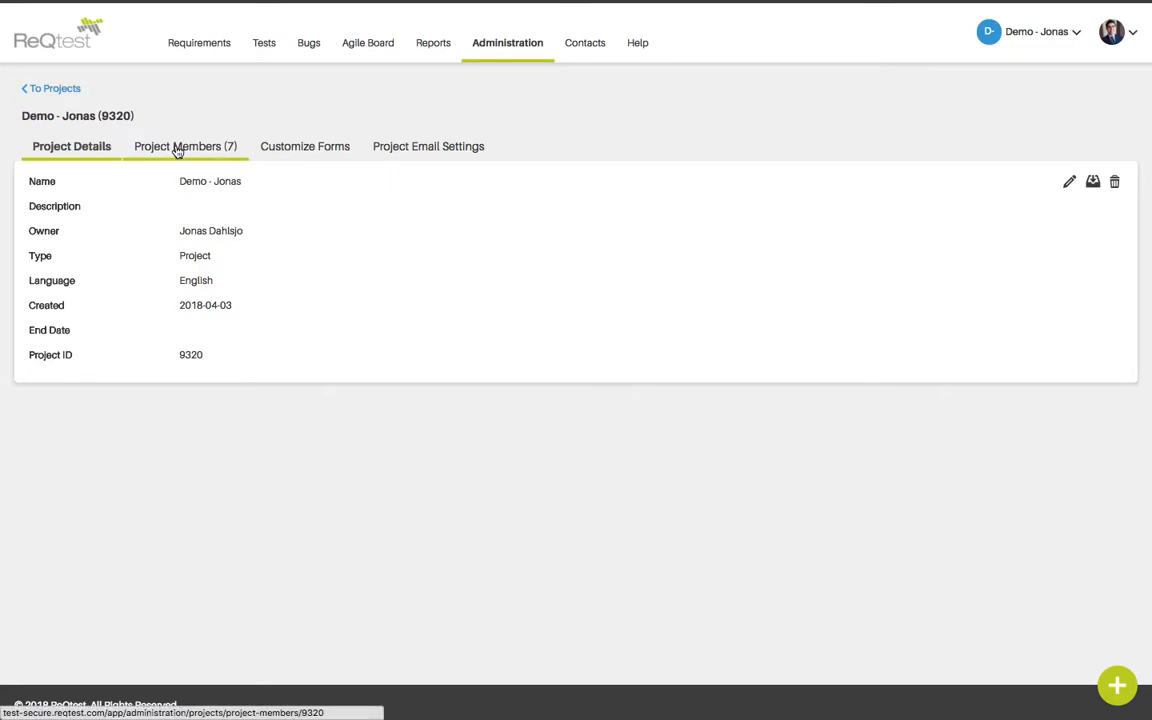
Step: Show the Demo - Jonas project's seven members, all enabled project administrators
click(184, 146)
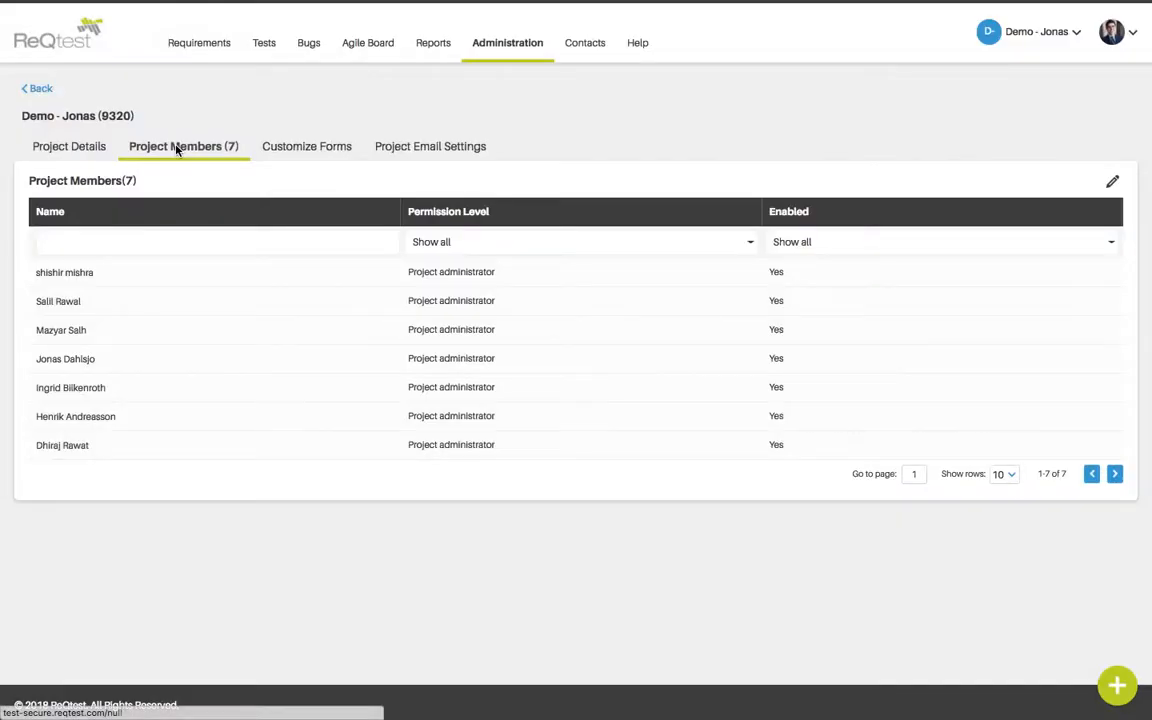
mouse_move(307, 146)
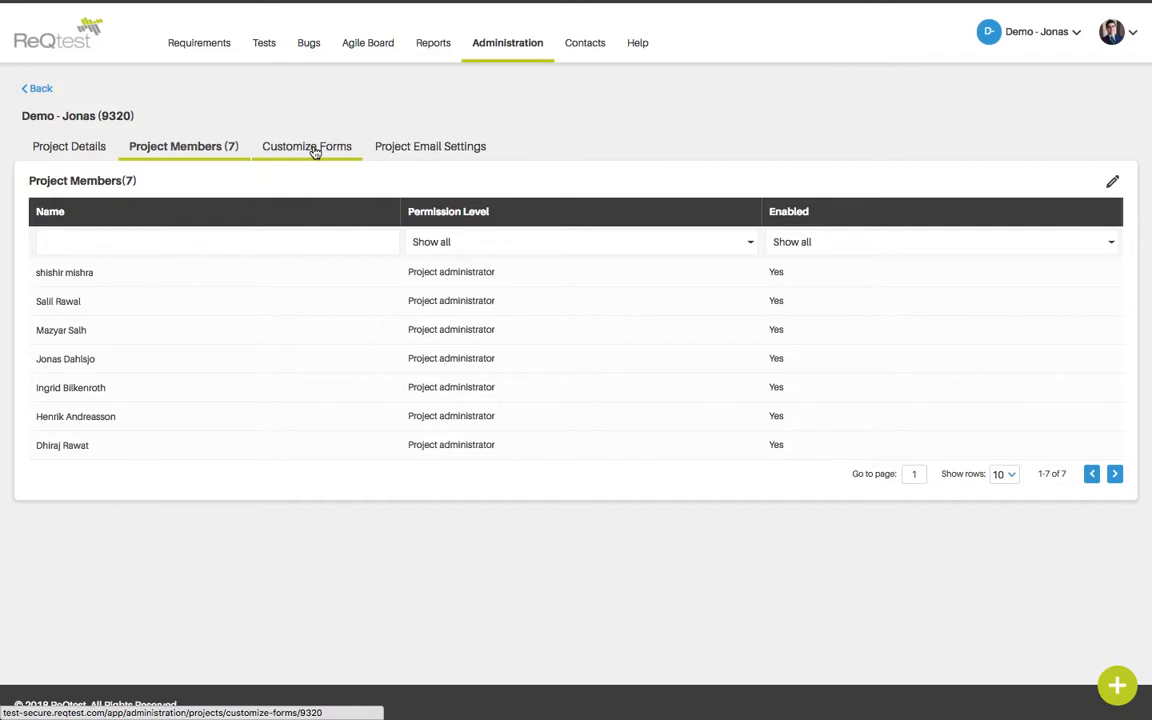
Step: Browse the Requirements, Test Cases, Test Runs and Bug report form fields
click(307, 146)
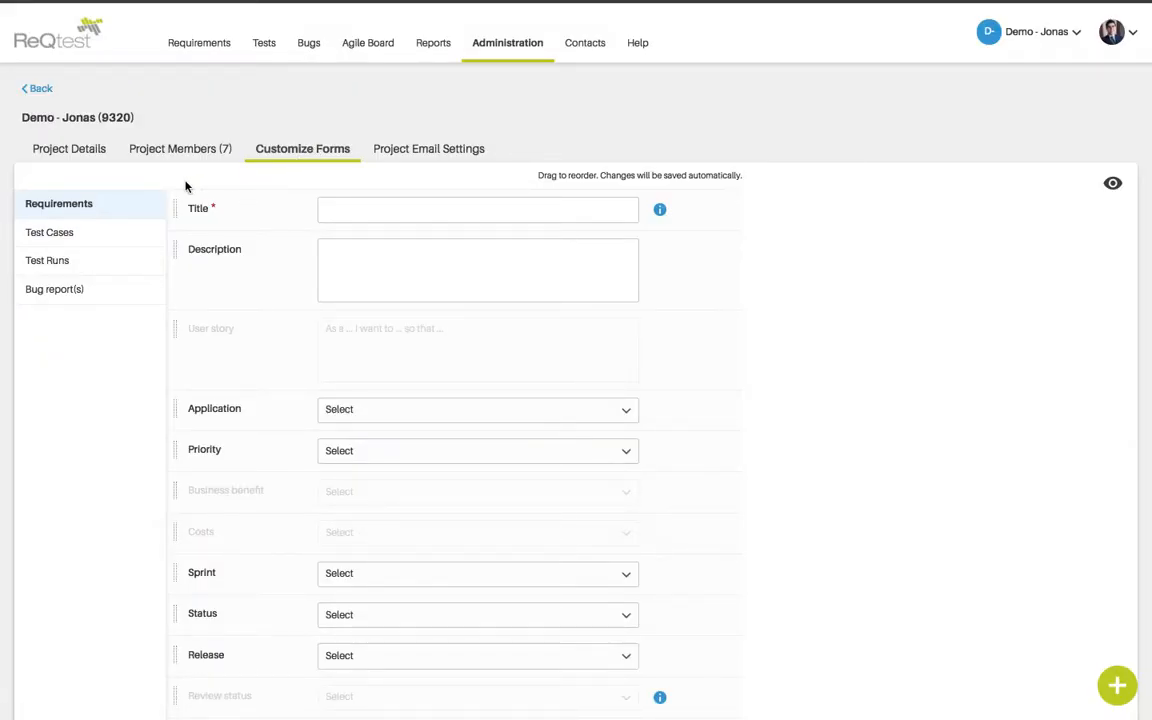
mouse_move(131, 213)
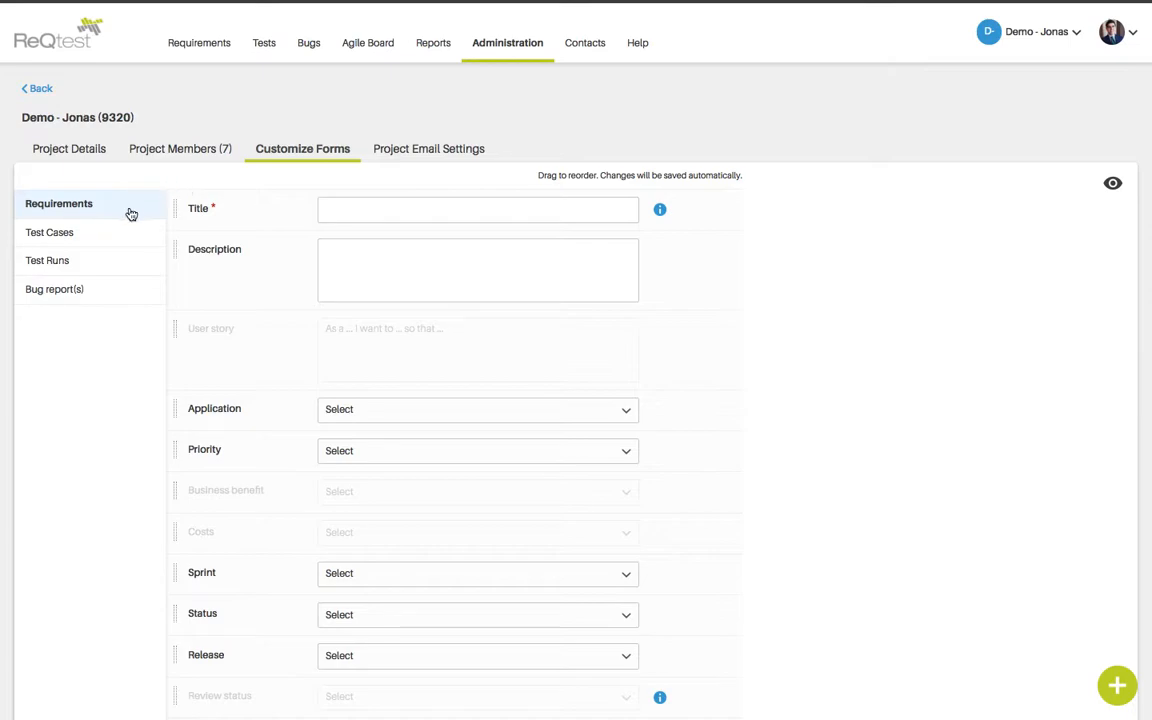
click(49, 232)
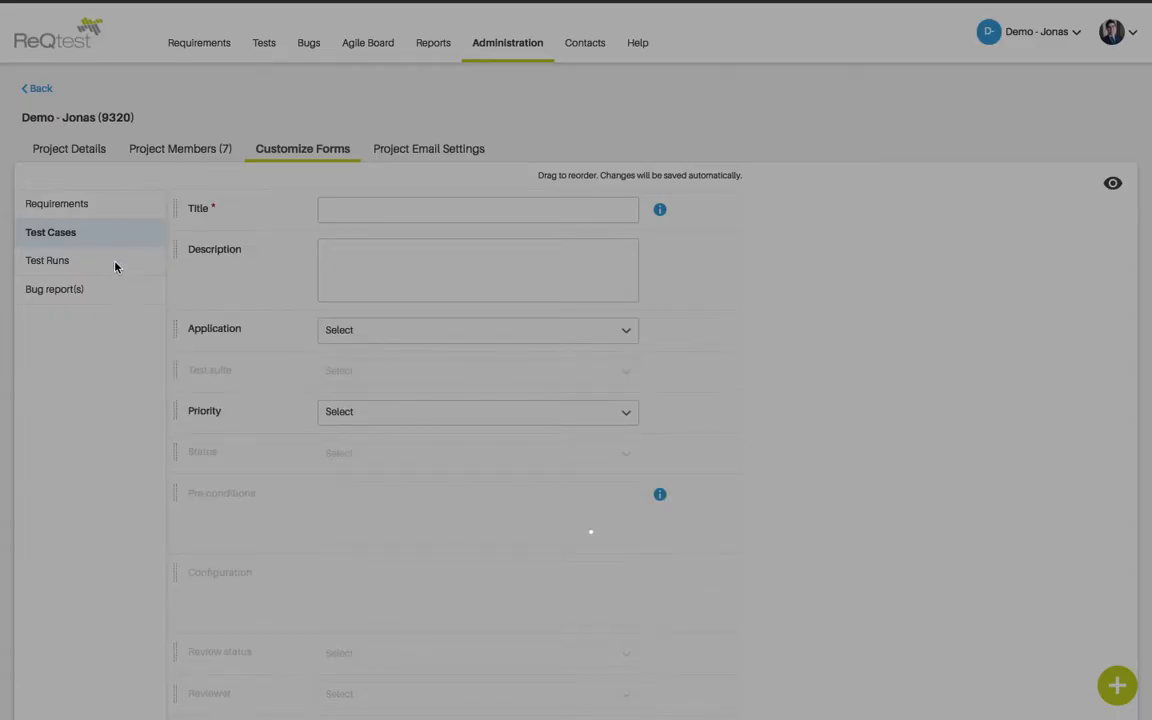
click(47, 260)
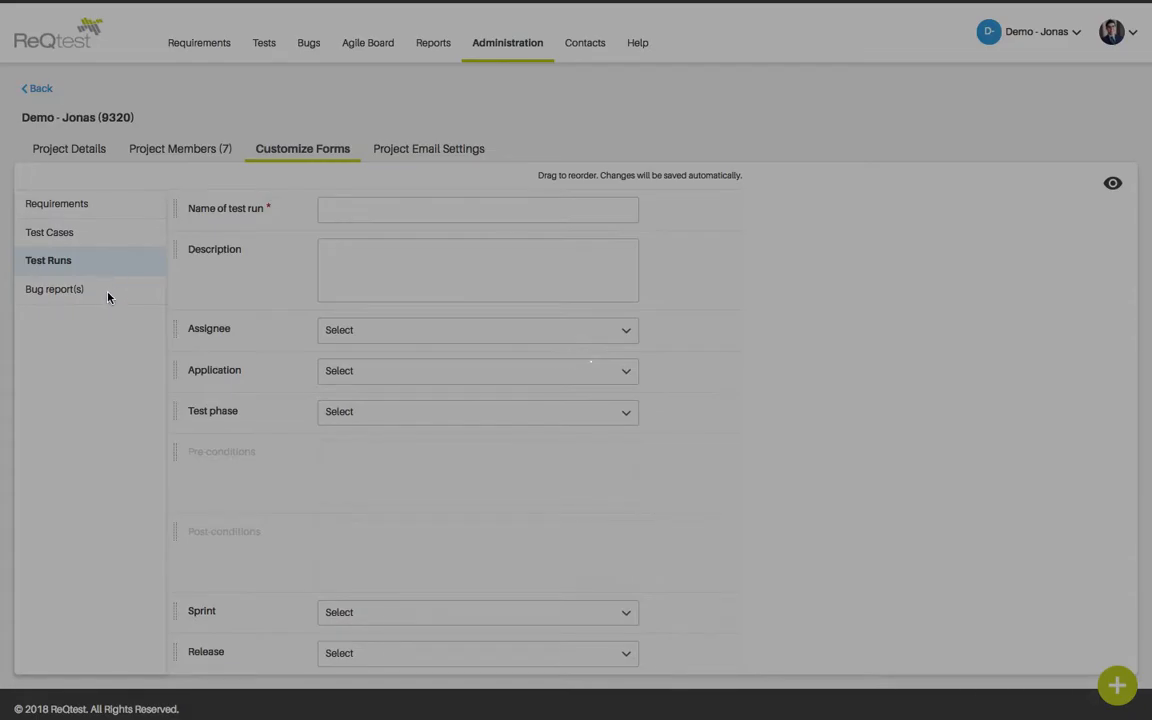
click(57, 289)
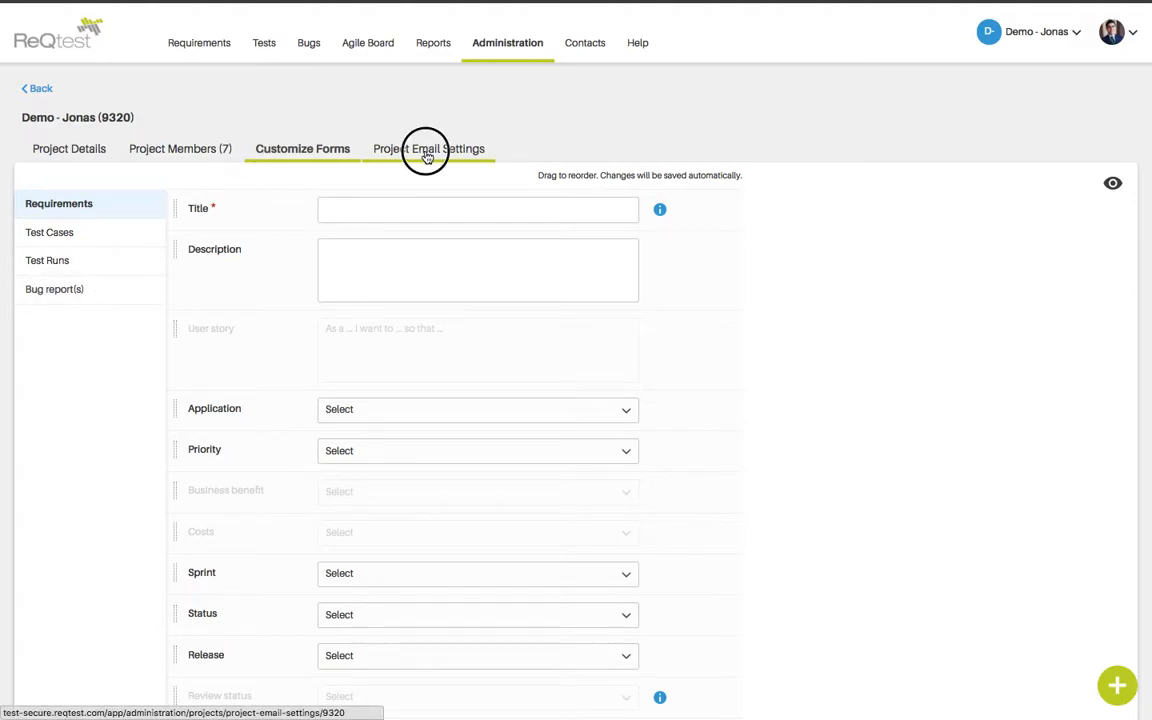
Step: Review the project email settings, then return to the Projects list
click(428, 148)
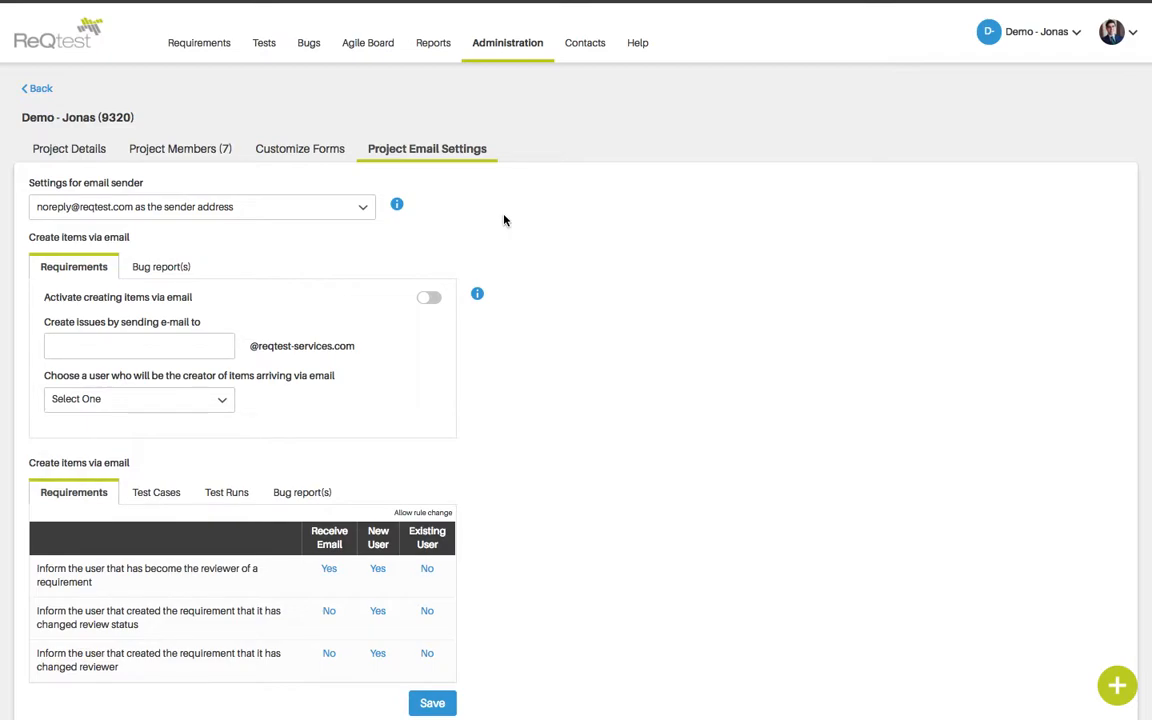
click(37, 88)
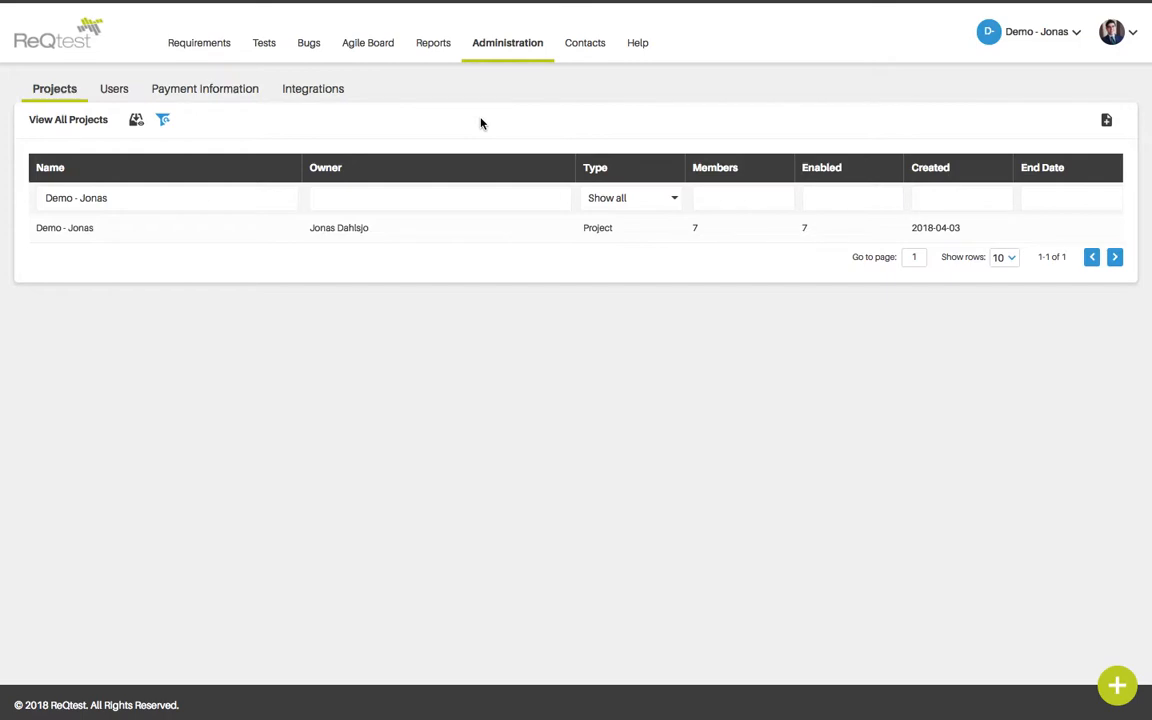
mouse_move(1087, 120)
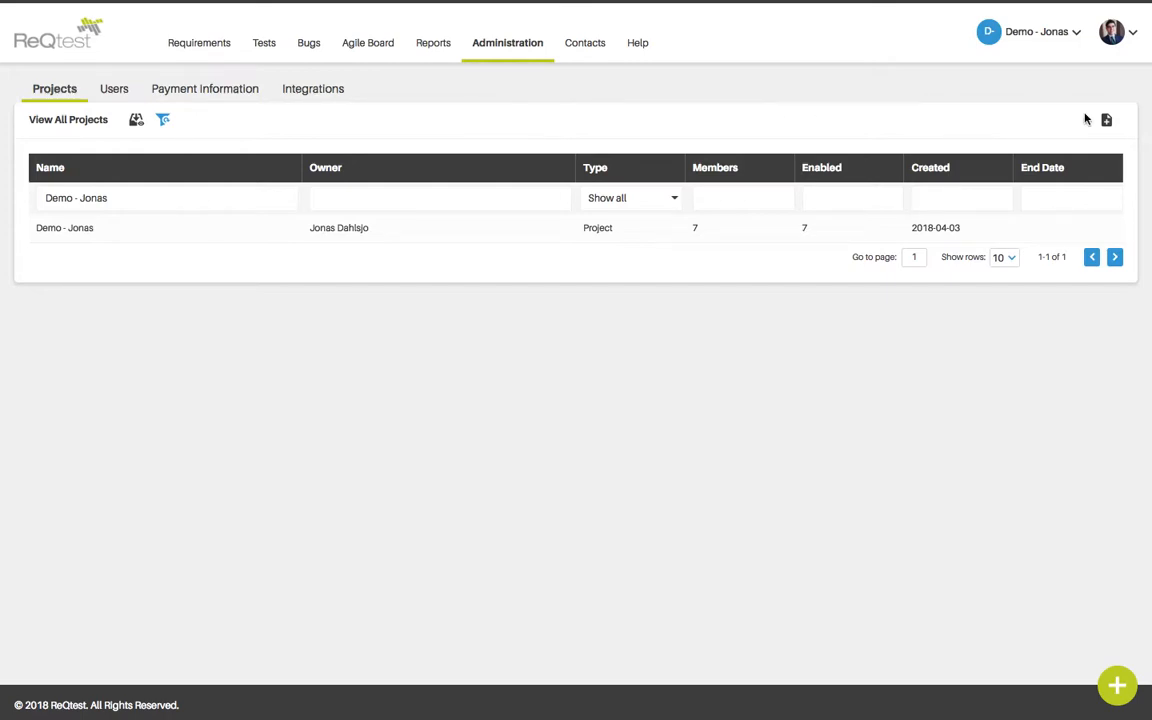
Step: Review the Create Project dialog with type left as New project
click(1117, 685)
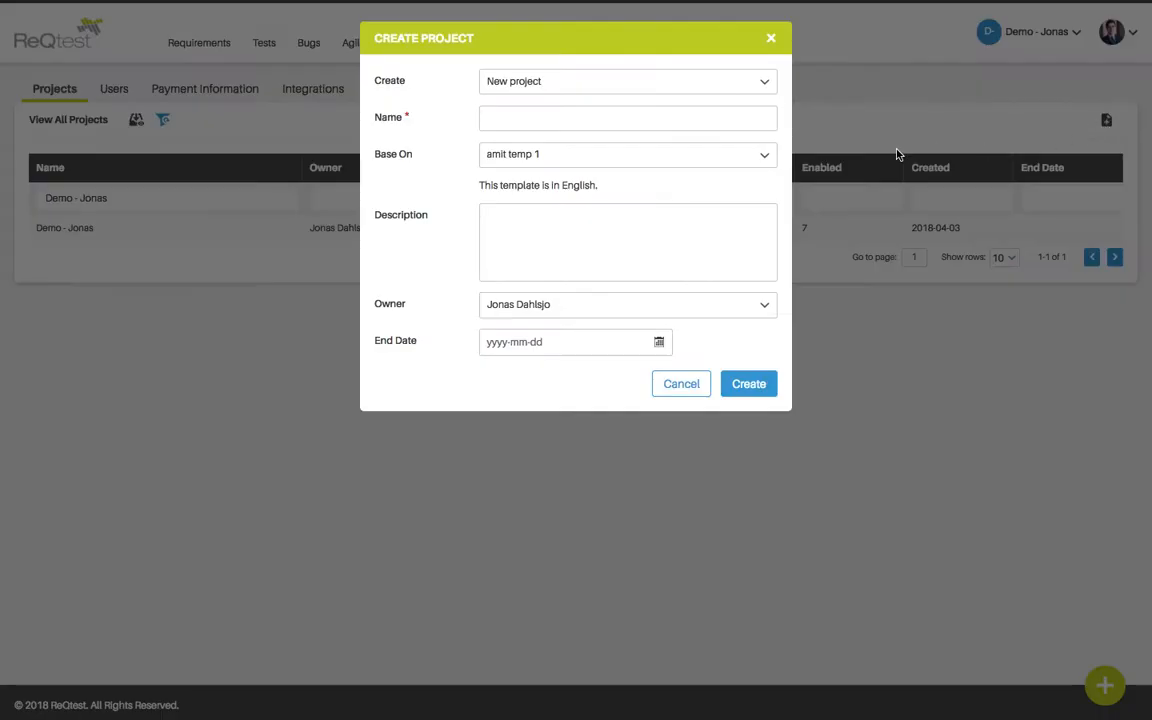
click(627, 81)
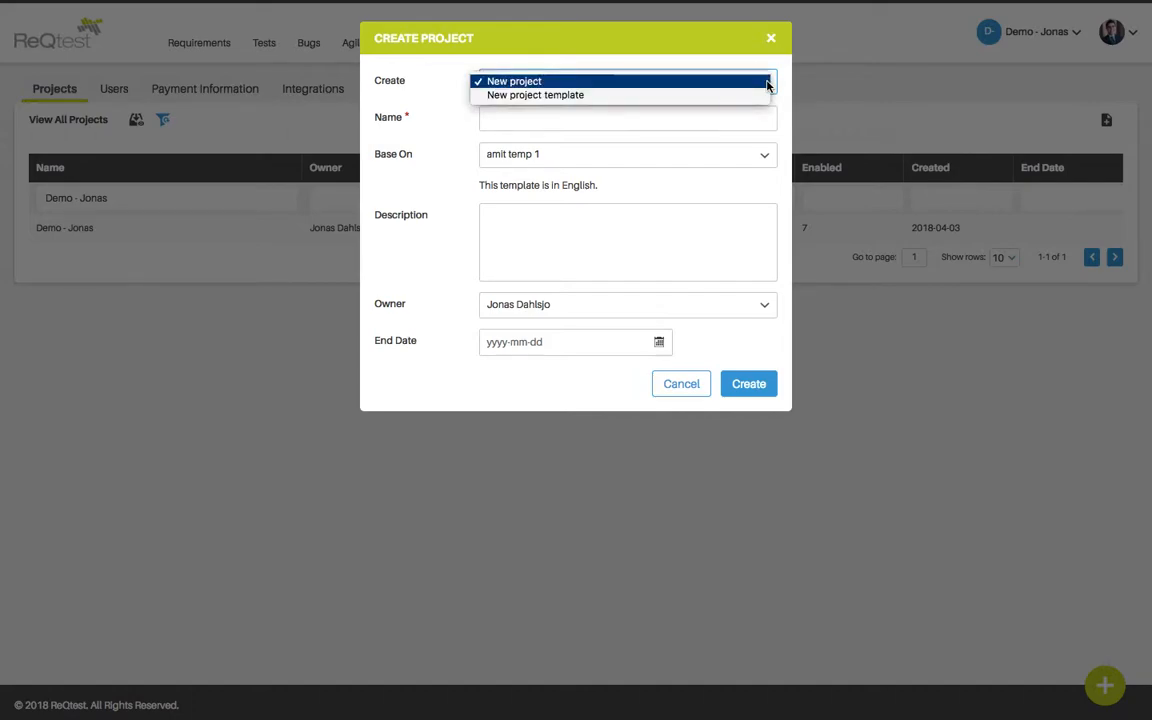
click(514, 81)
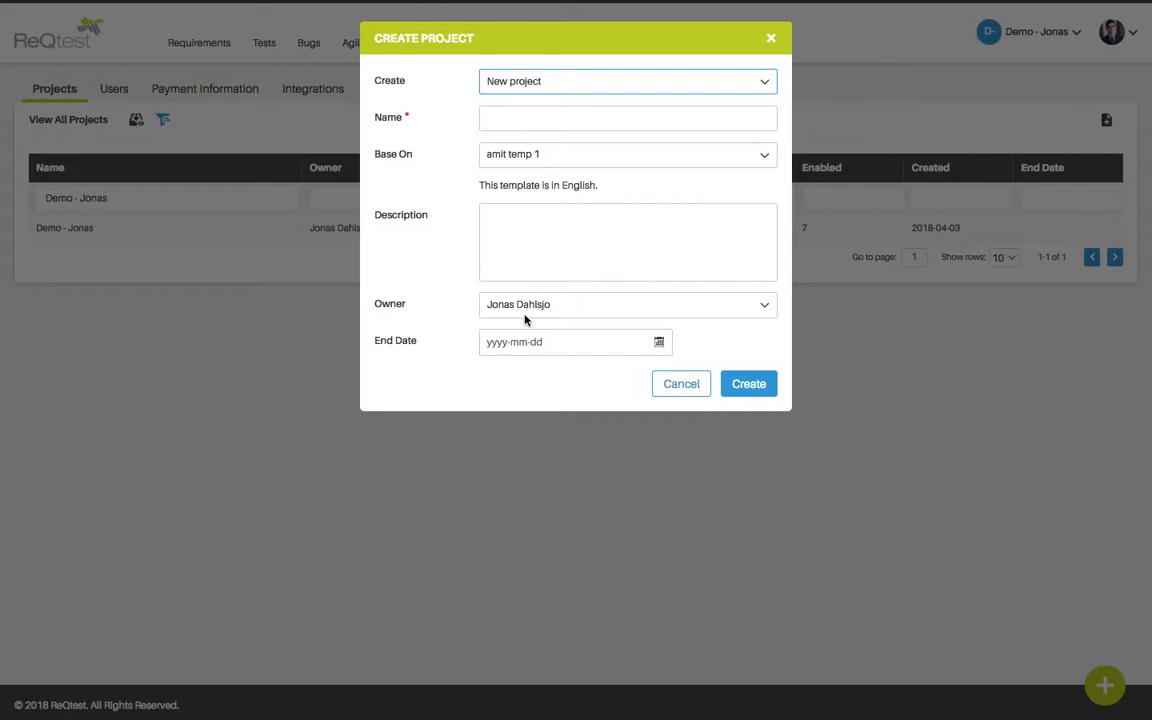
mouse_move(570, 330)
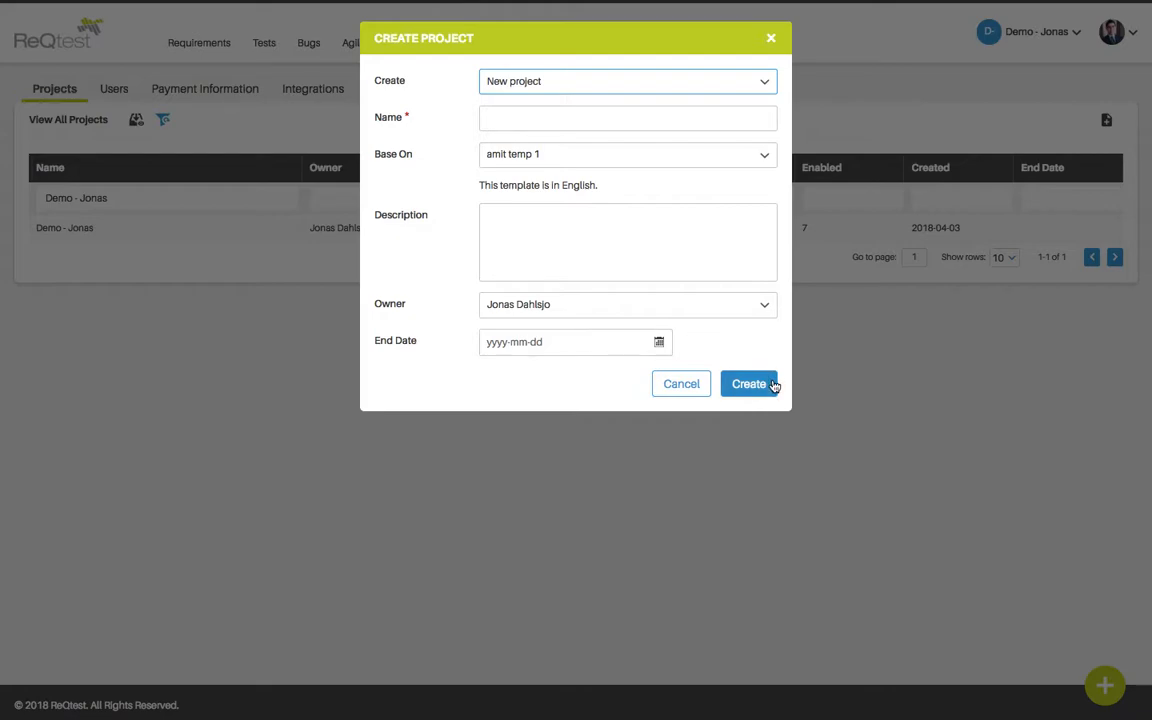
click(680, 384)
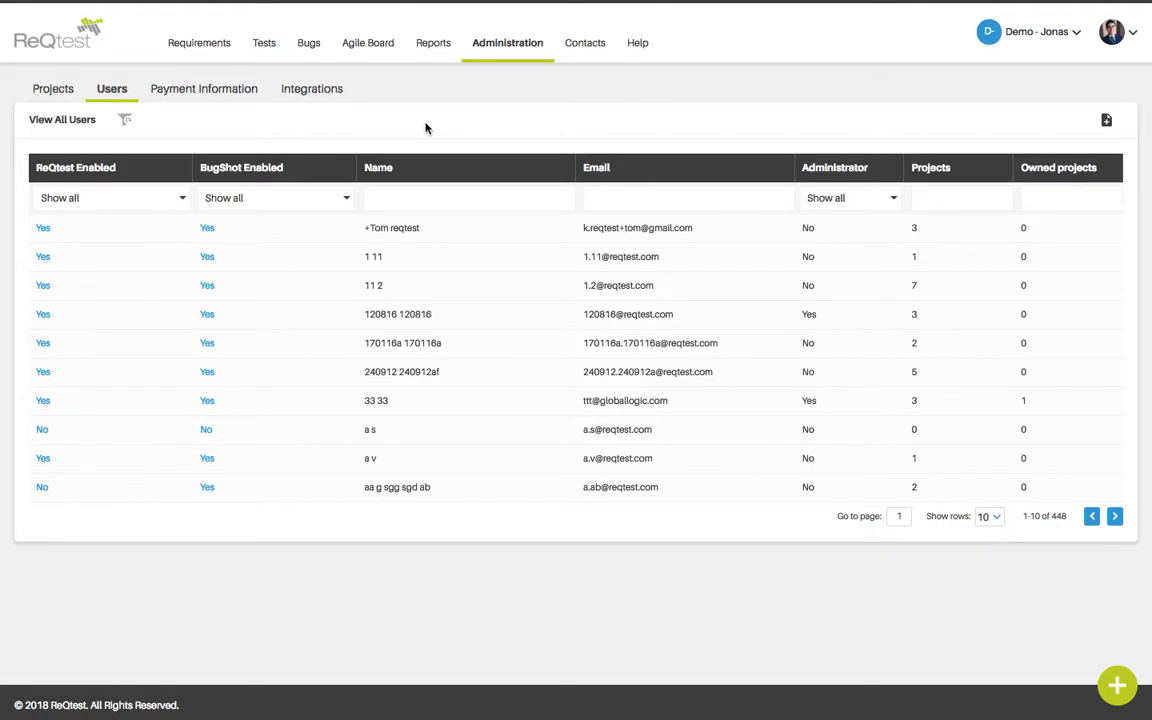
mouse_move(397, 137)
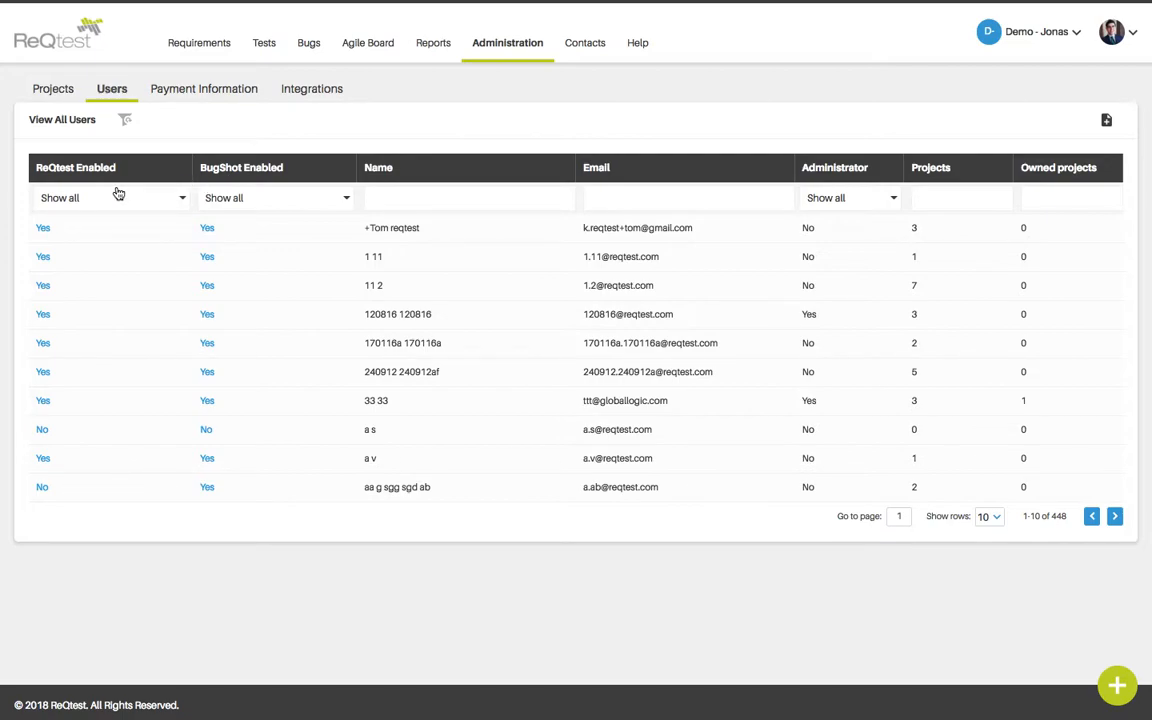
mouse_move(282, 197)
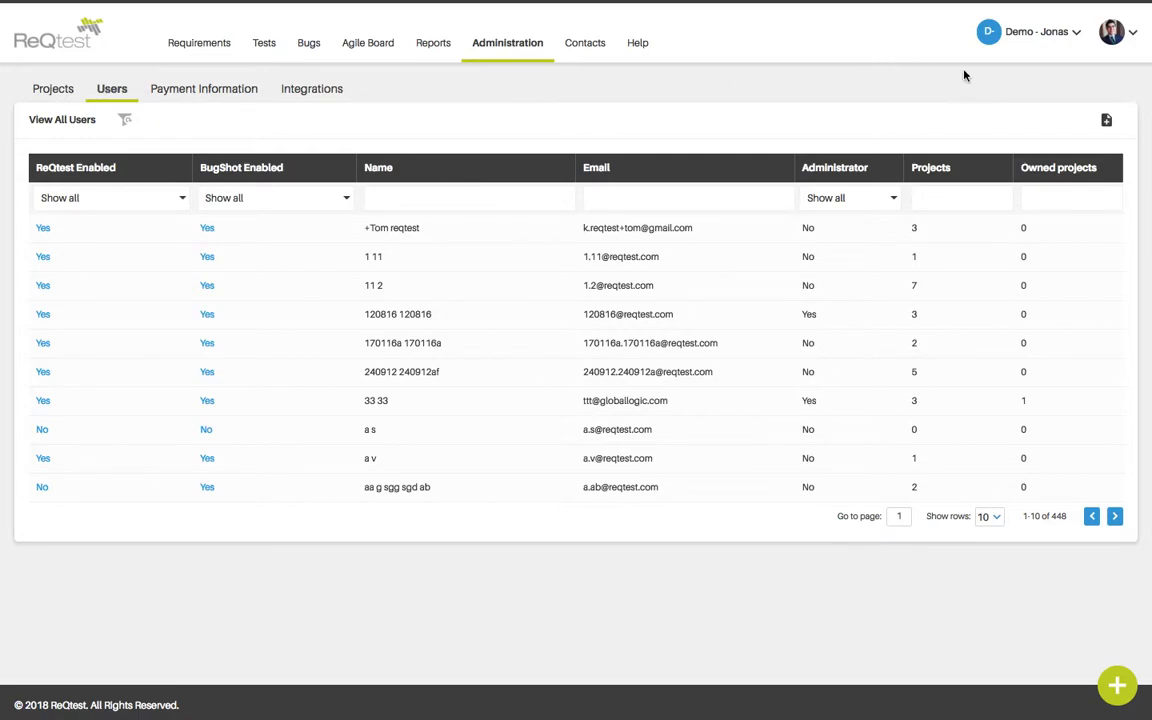
mouse_move(1107, 119)
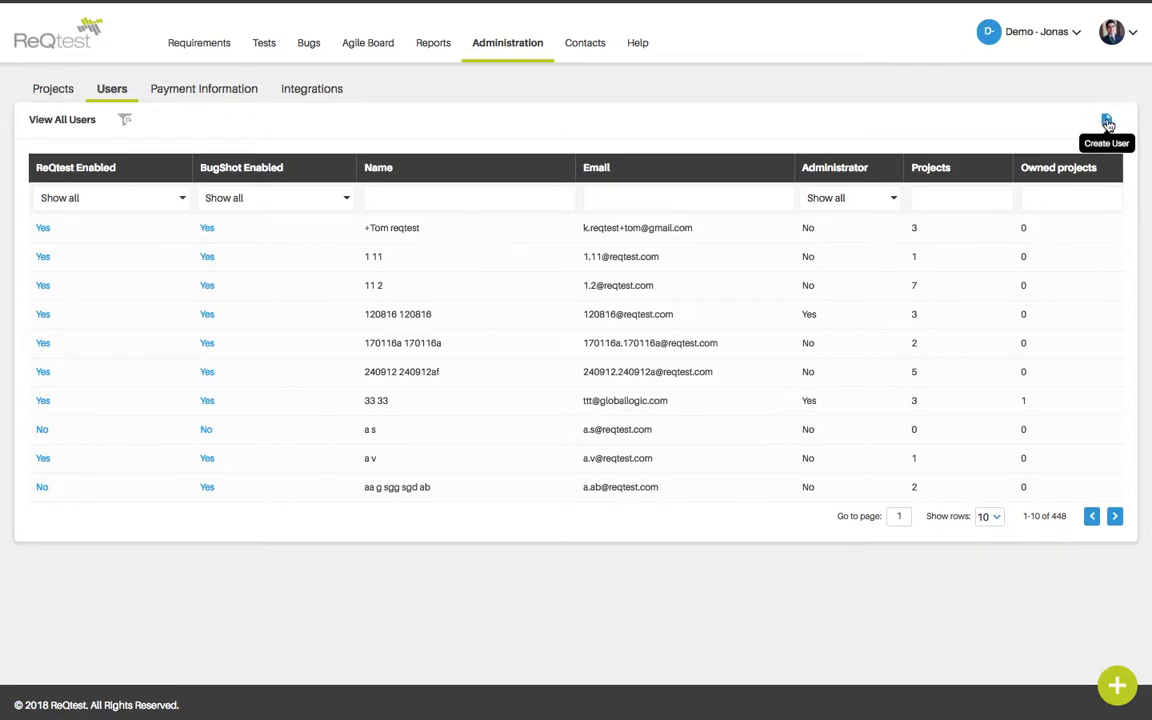
Step: Open the blank Create User form with name, email and account options
click(1106, 120)
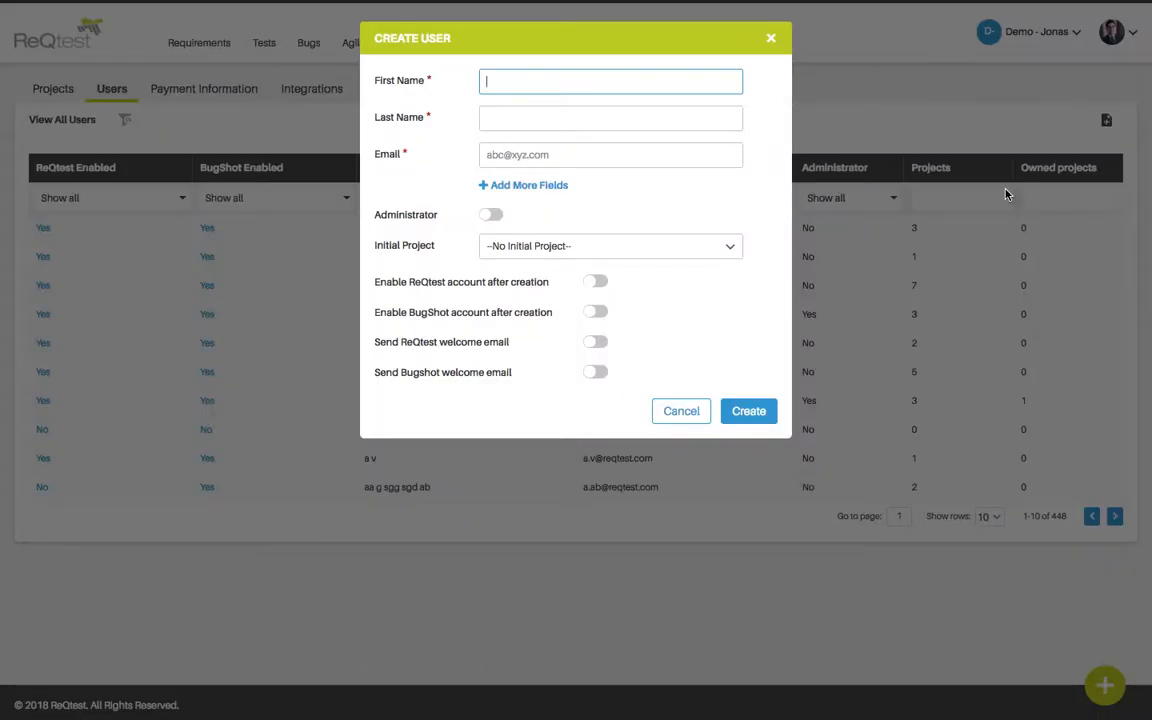
mouse_move(450, 90)
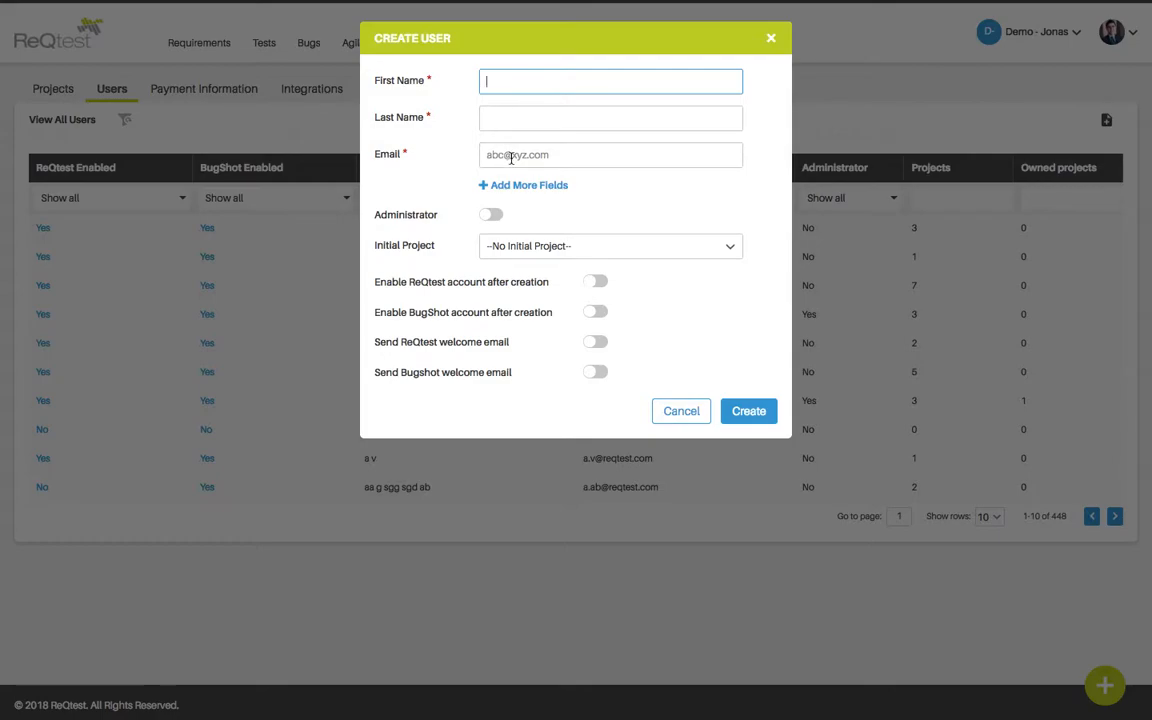
mouse_move(511, 191)
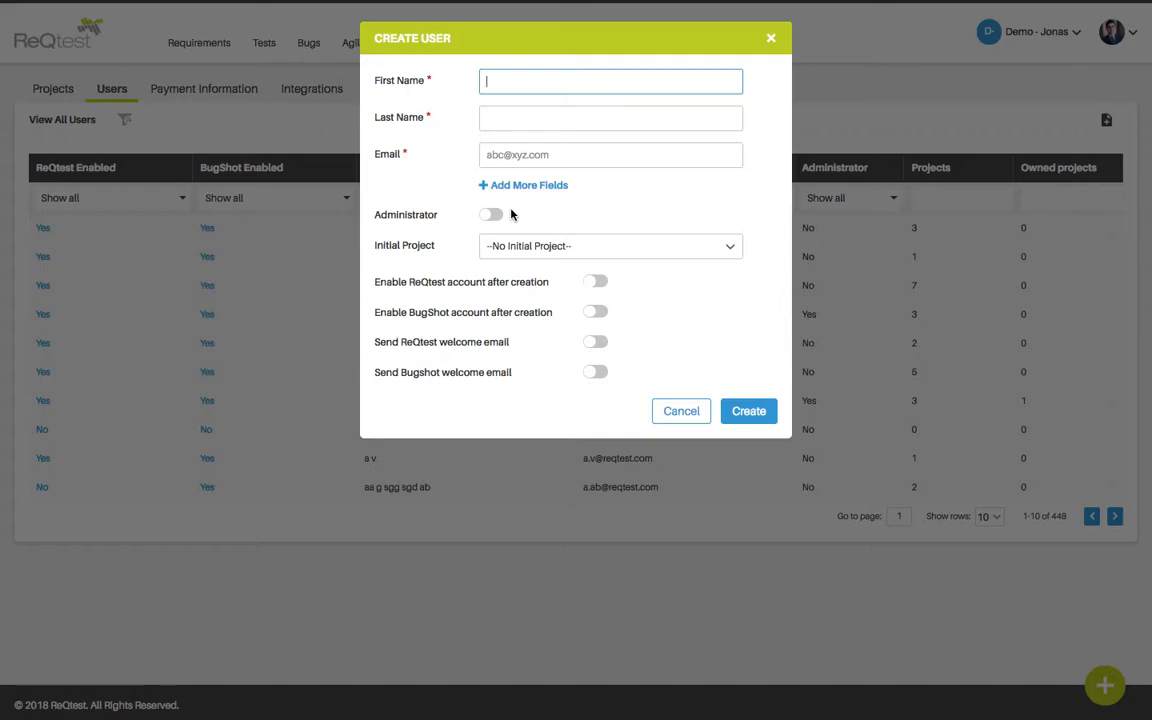
mouse_move(723, 248)
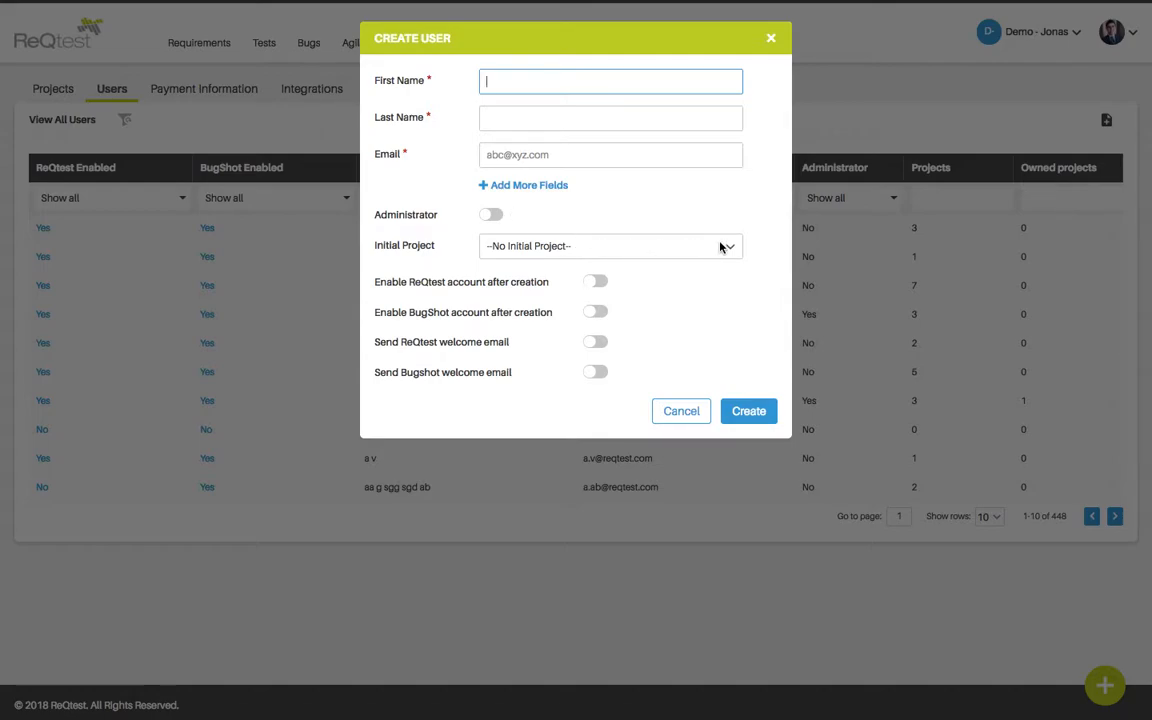
mouse_move(691, 249)
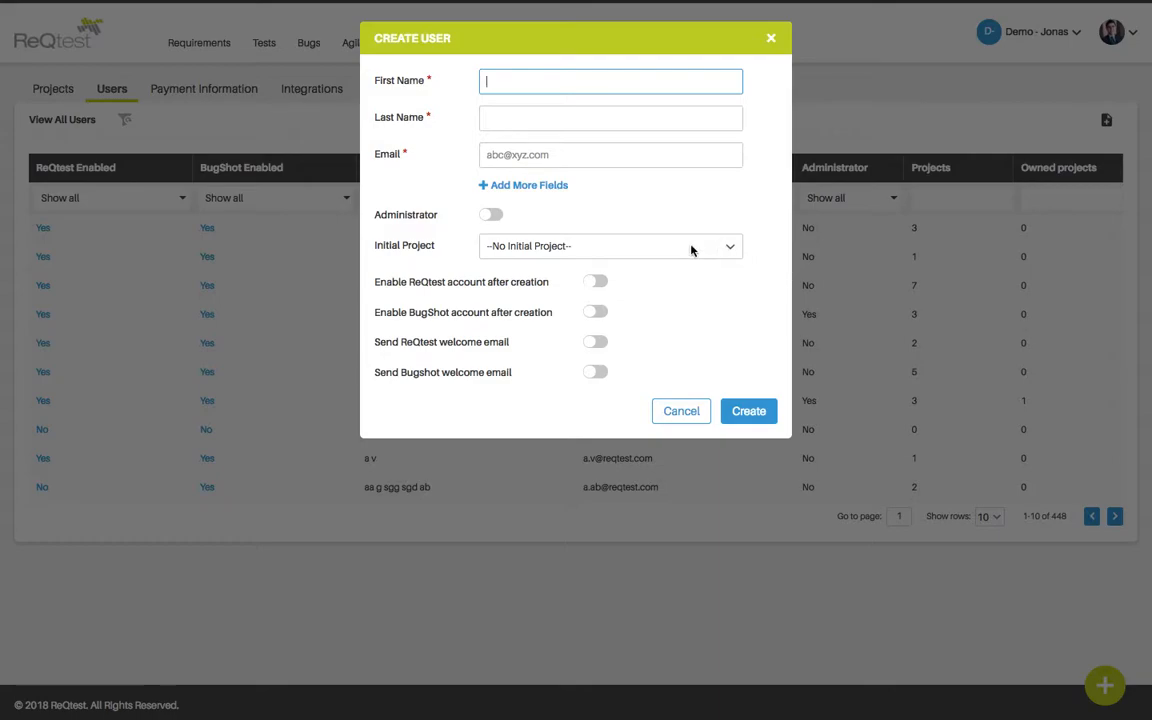
mouse_move(624, 287)
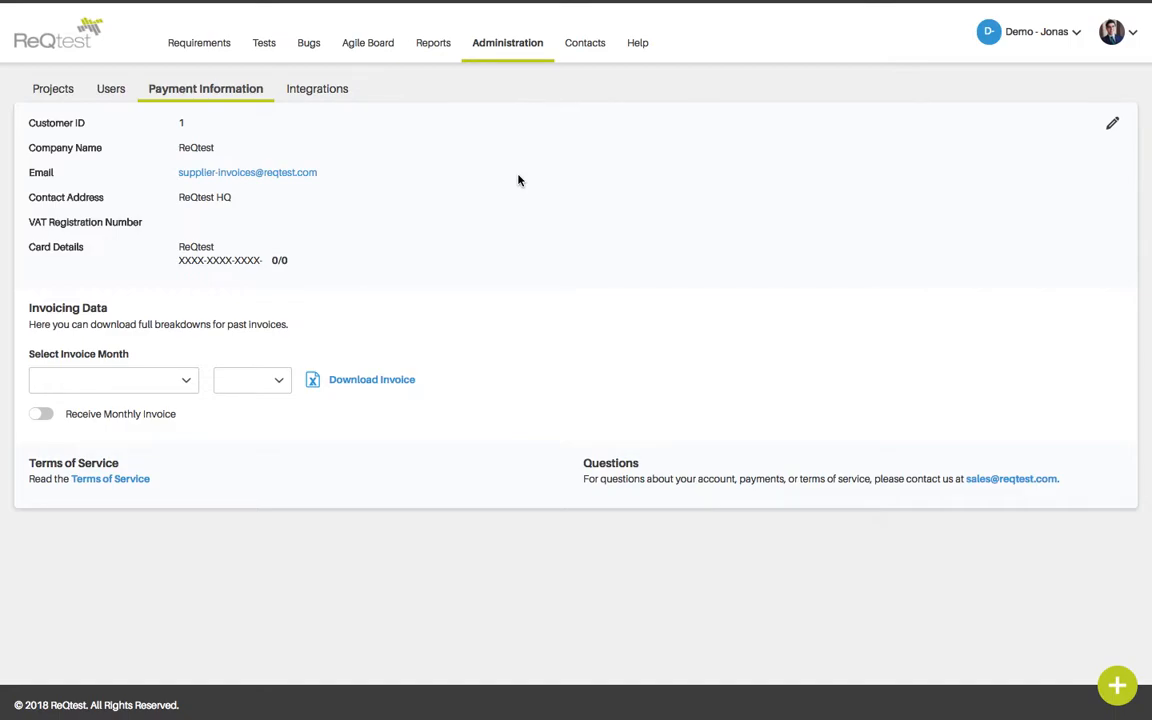
mouse_move(970, 166)
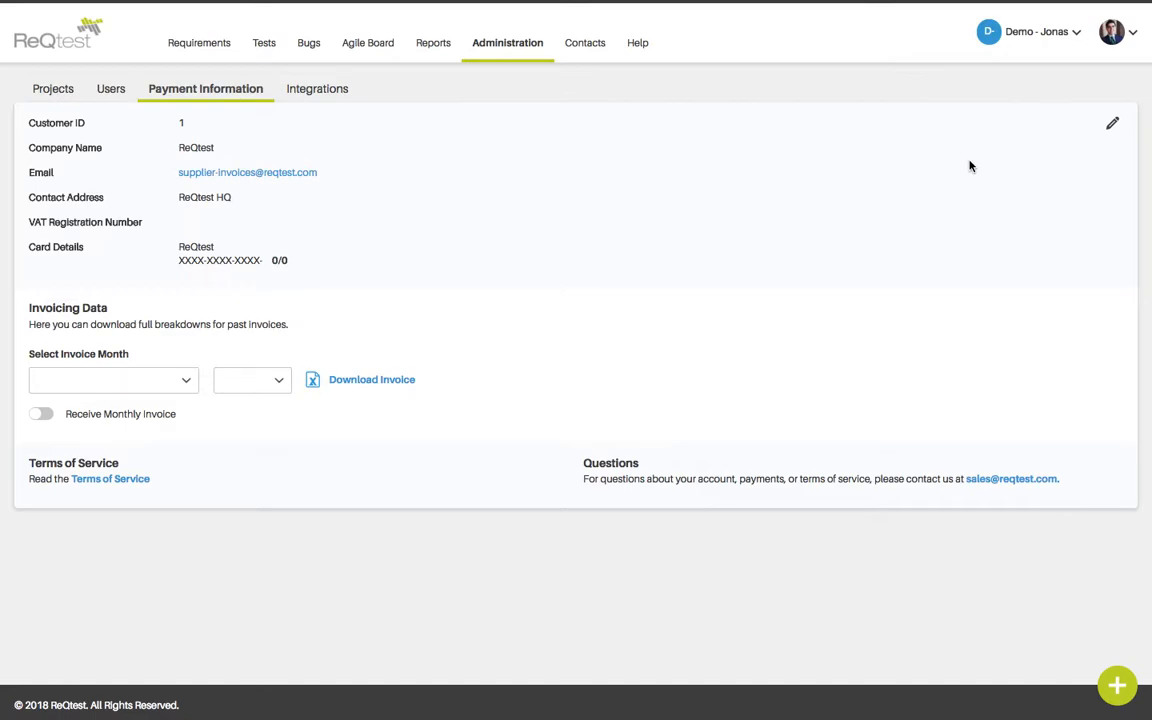
Step: Open Edit Payment Information for company ReQtest, review the fields, and save
click(1112, 122)
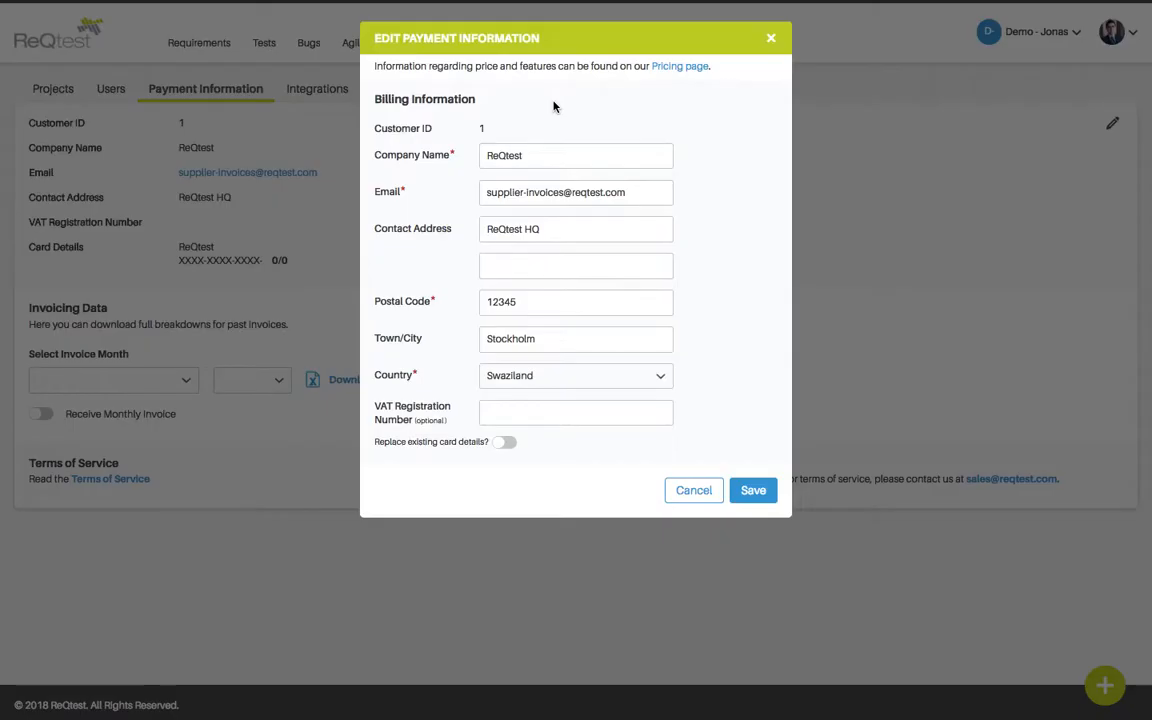
click(530, 155)
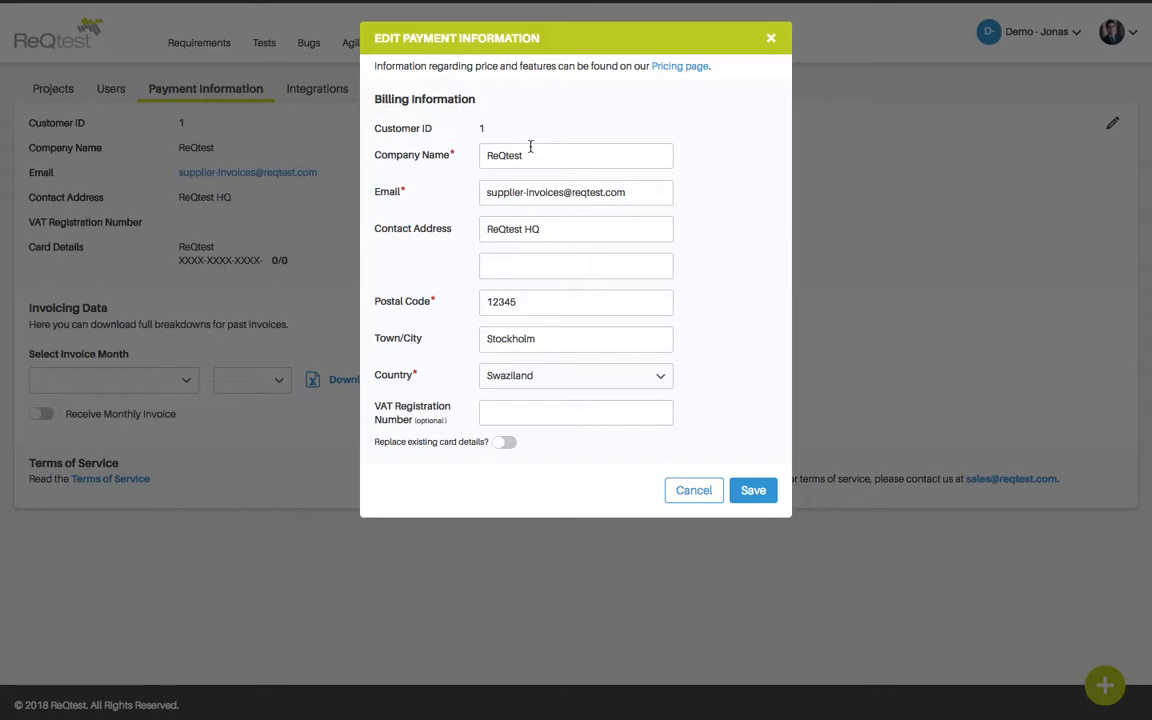
mouse_move(601, 231)
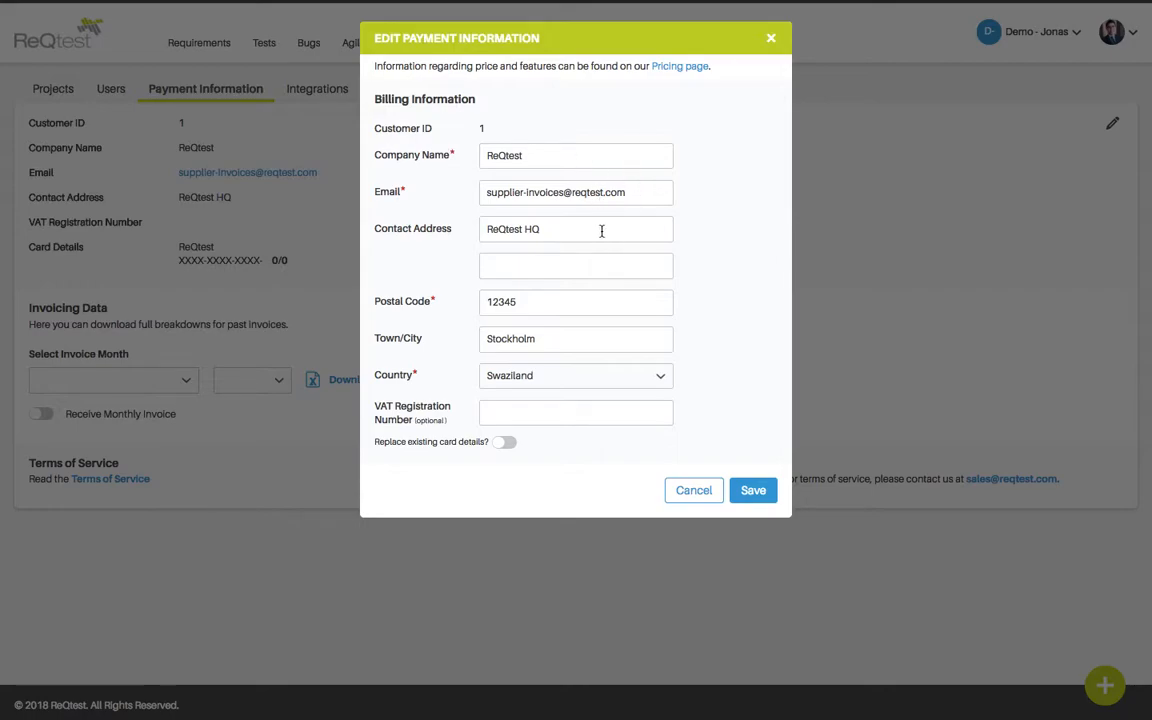
mouse_move(603, 309)
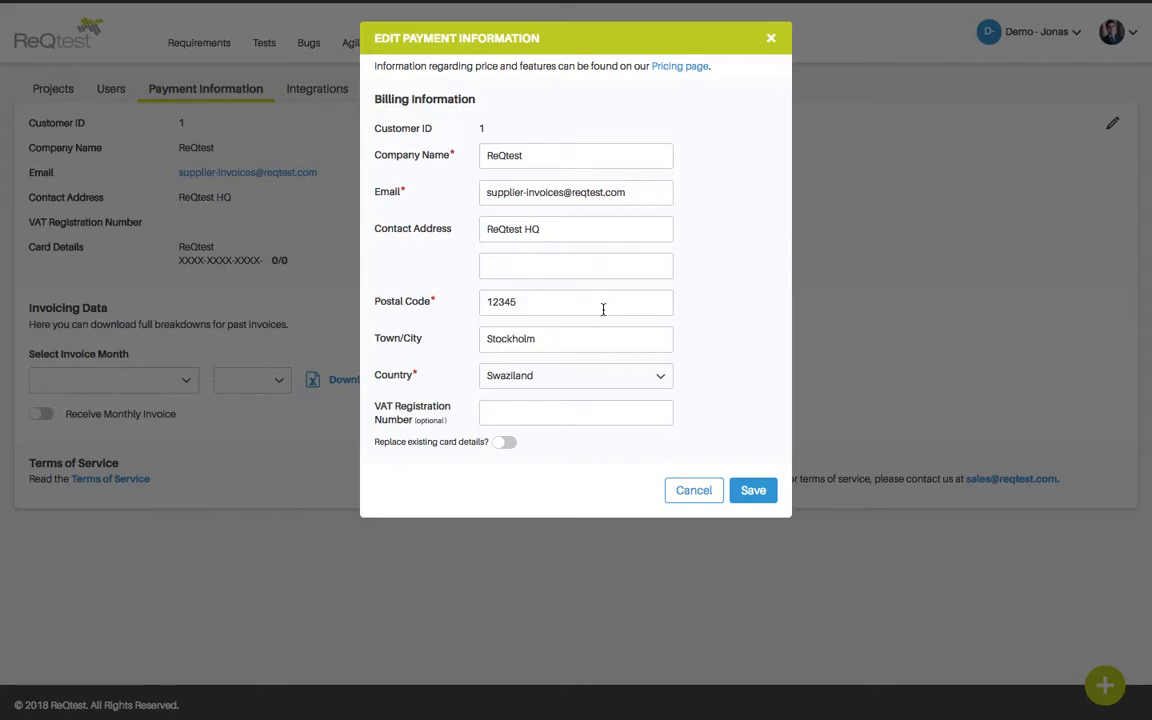
mouse_move(600, 383)
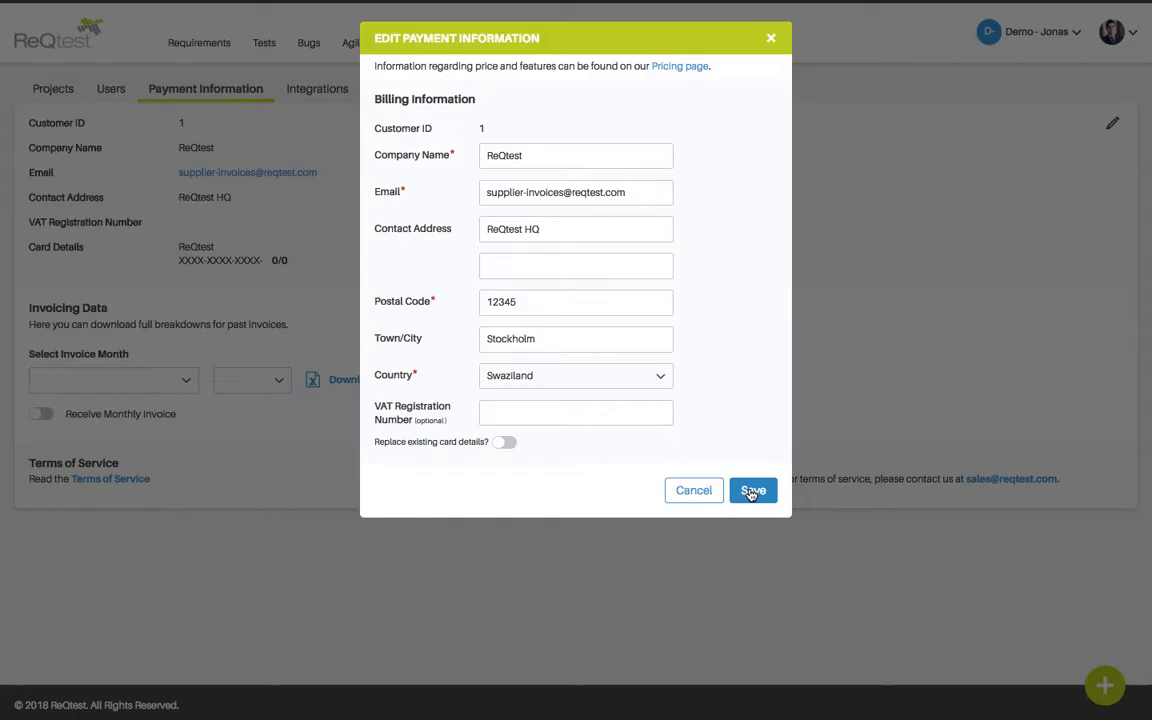
click(752, 490)
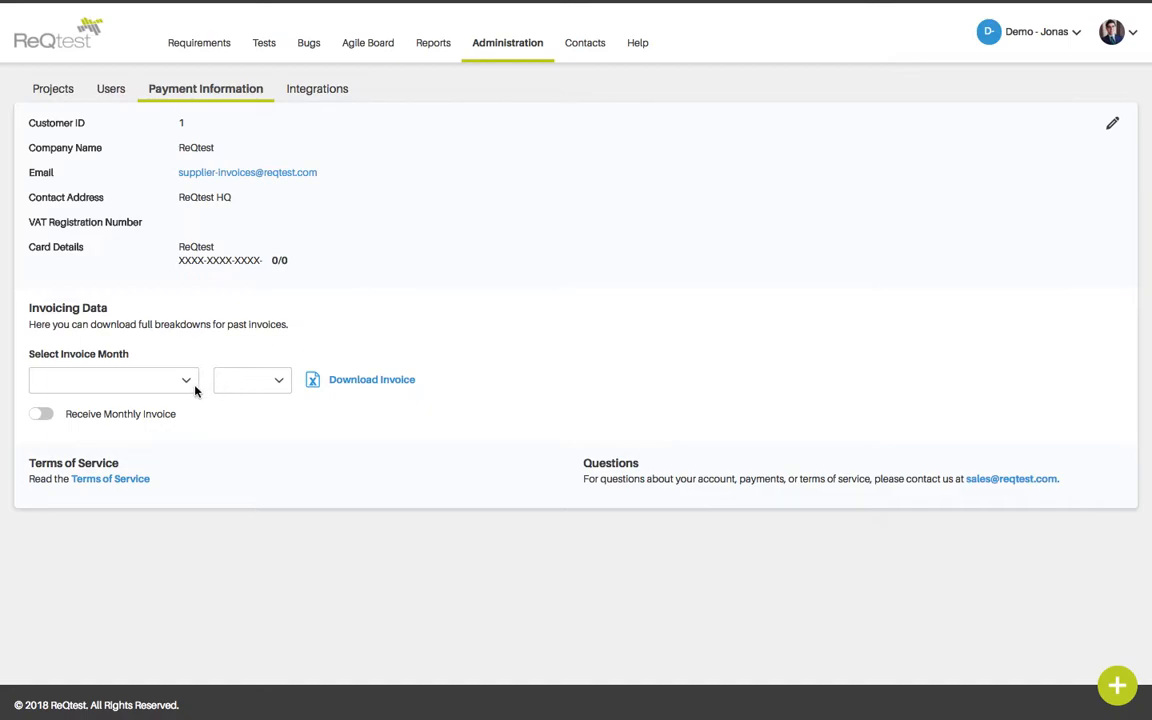
Step: Pick January 2018 as the invoice month, then view the 23 JIRA integrations
click(113, 379)
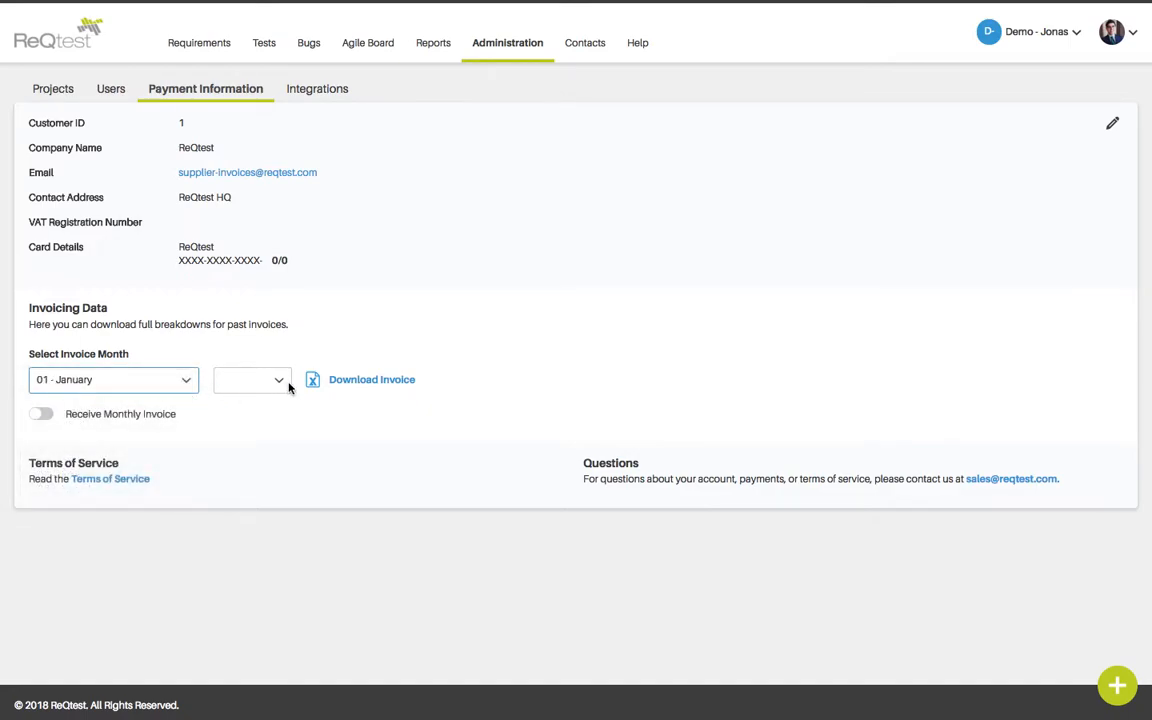
click(250, 379)
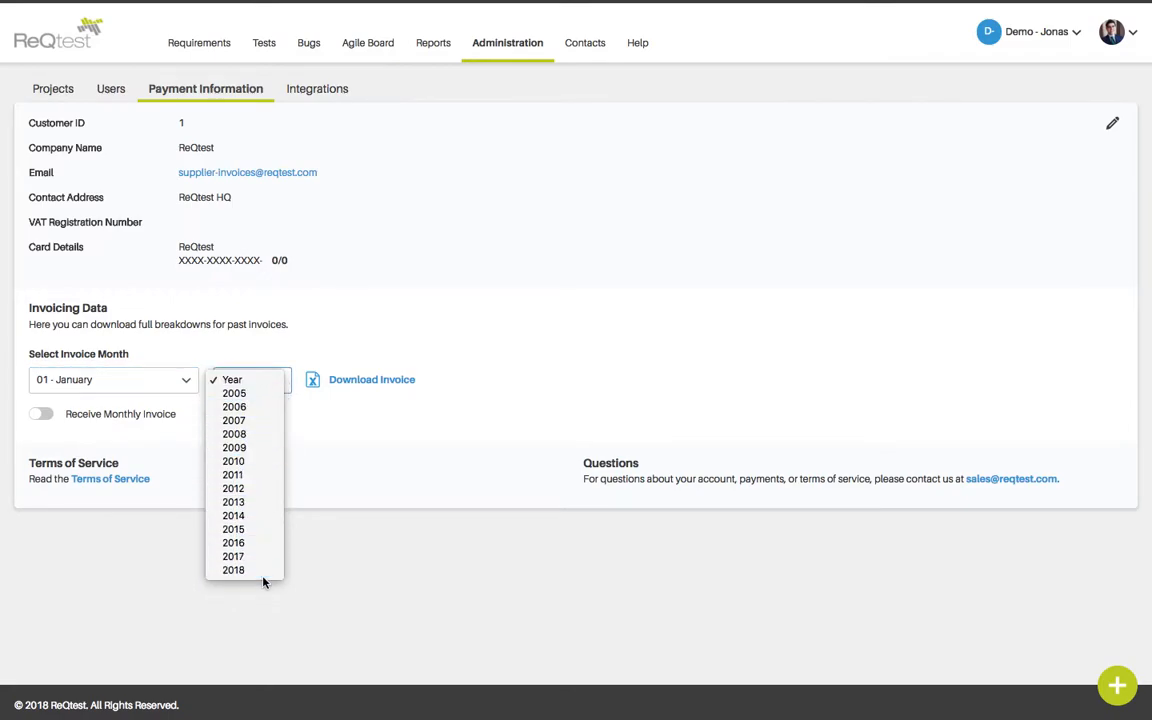
click(233, 570)
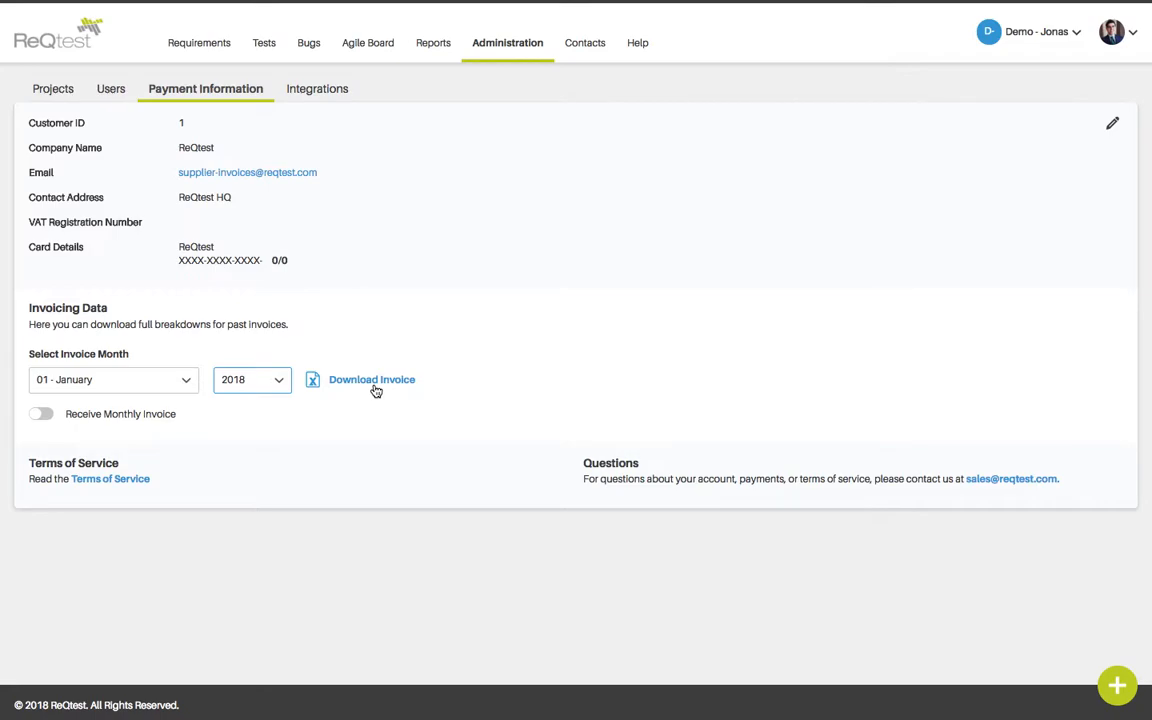
click(317, 88)
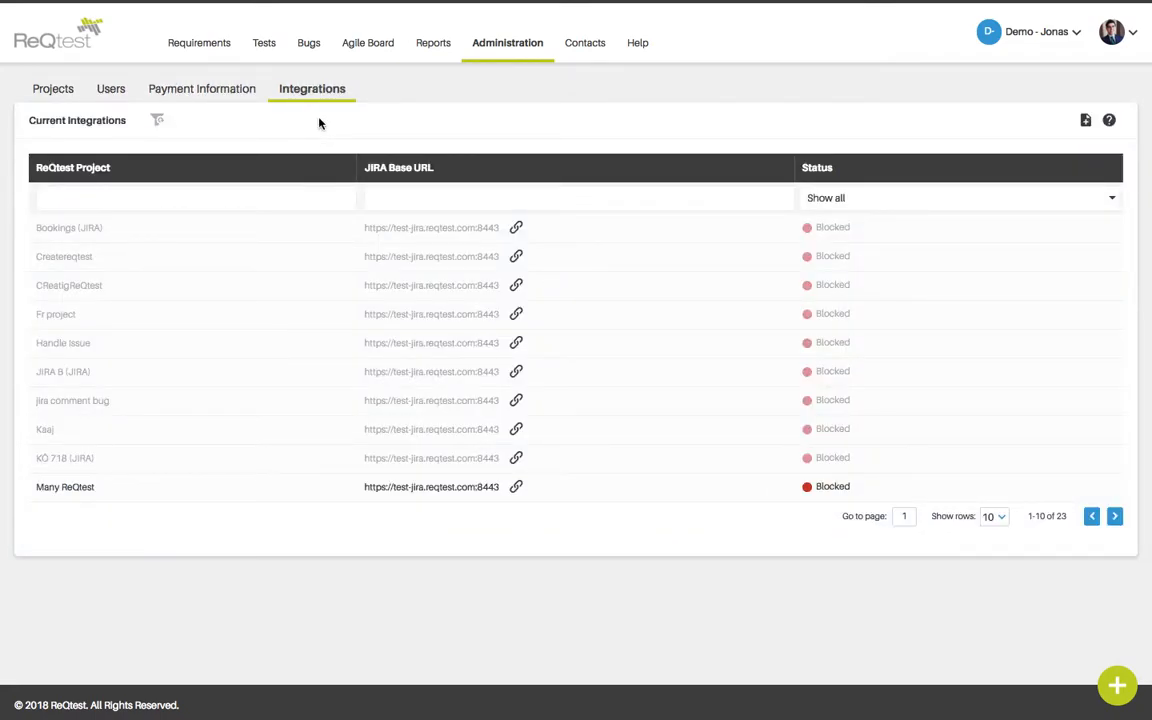